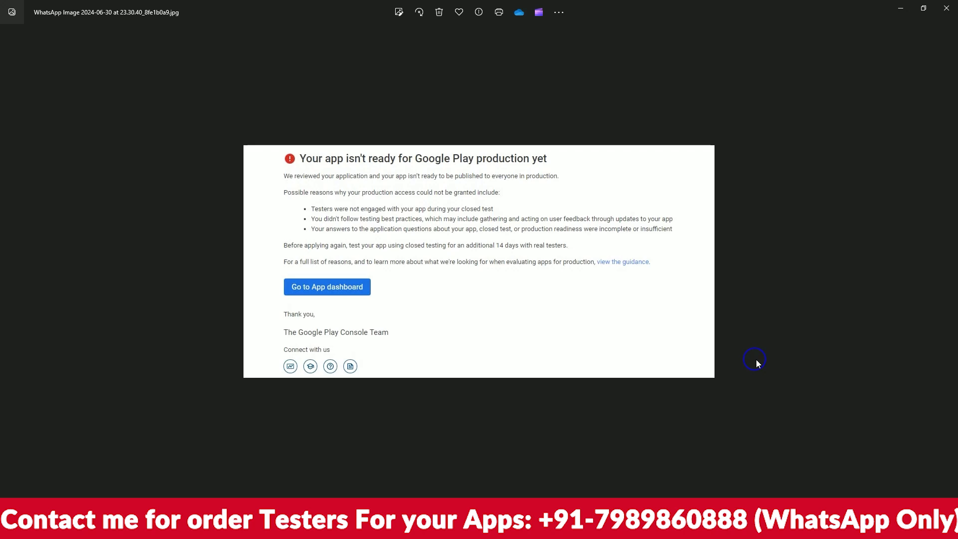
mouse_move(948, 435)
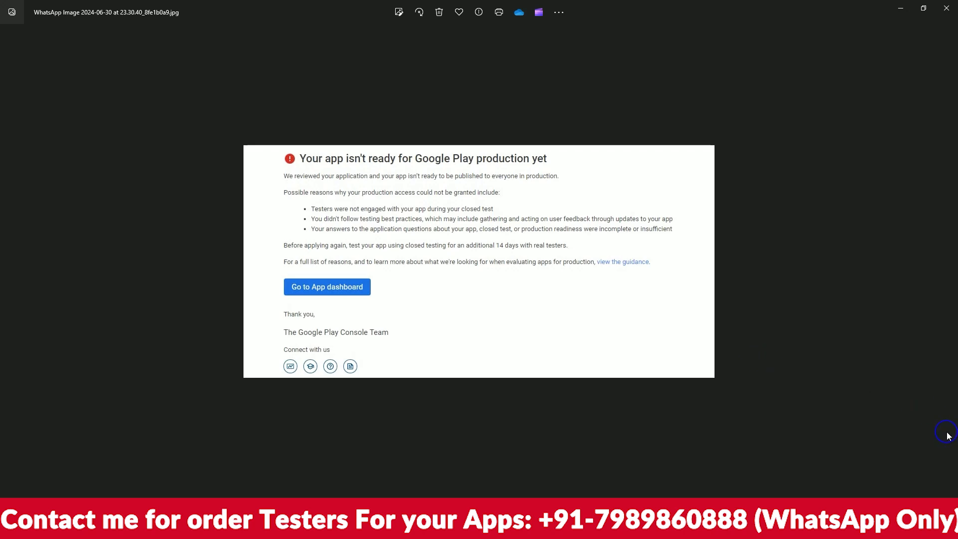
mouse_move(788, 368)
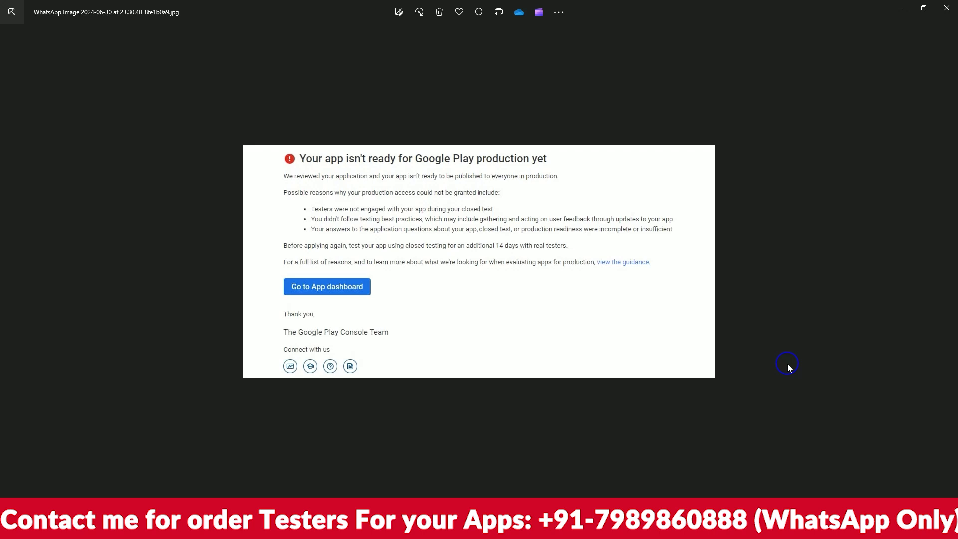
mouse_move(780, 338)
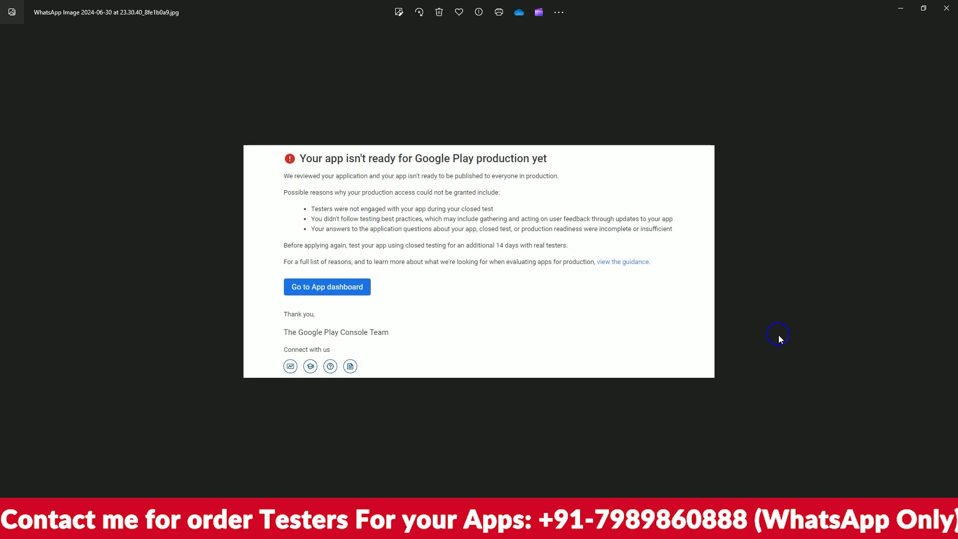
mouse_move(480, 475)
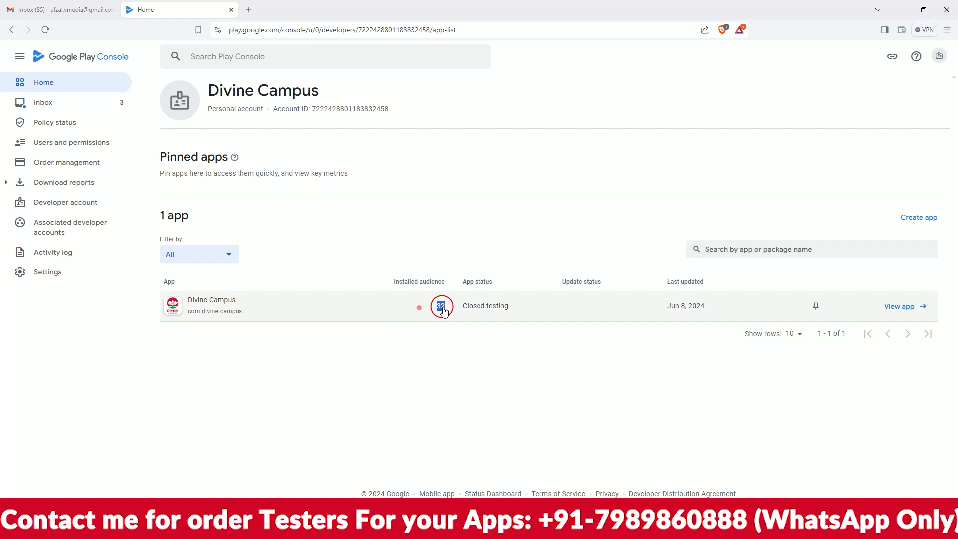
- Open the Divine Campus dashboard and review the unmet 'Apply for access to production' checklist
click(211, 299)
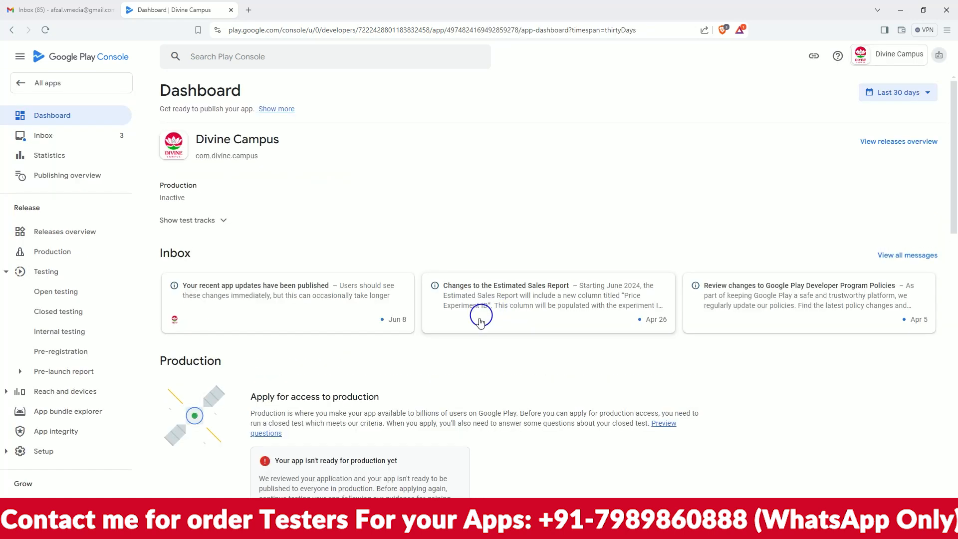
scroll(down, 3)
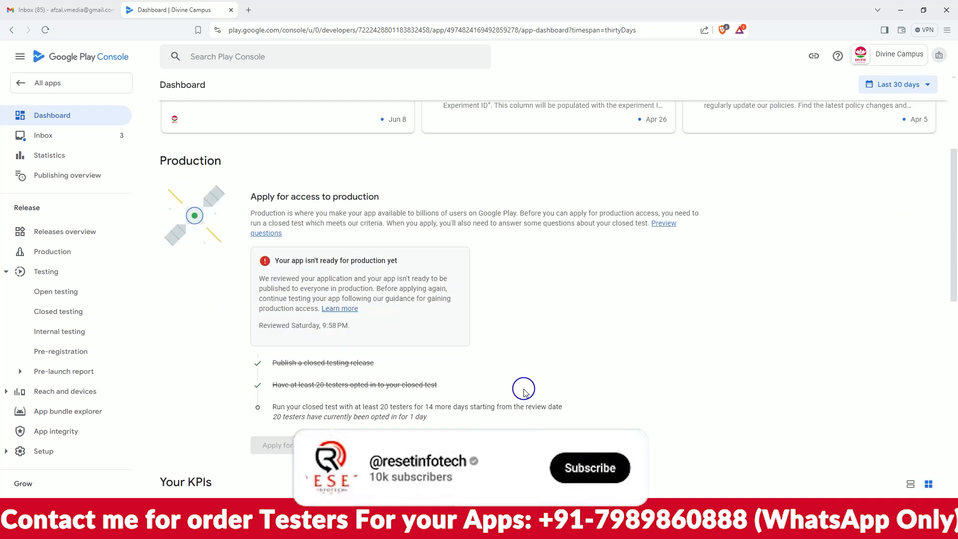
click(588, 467)
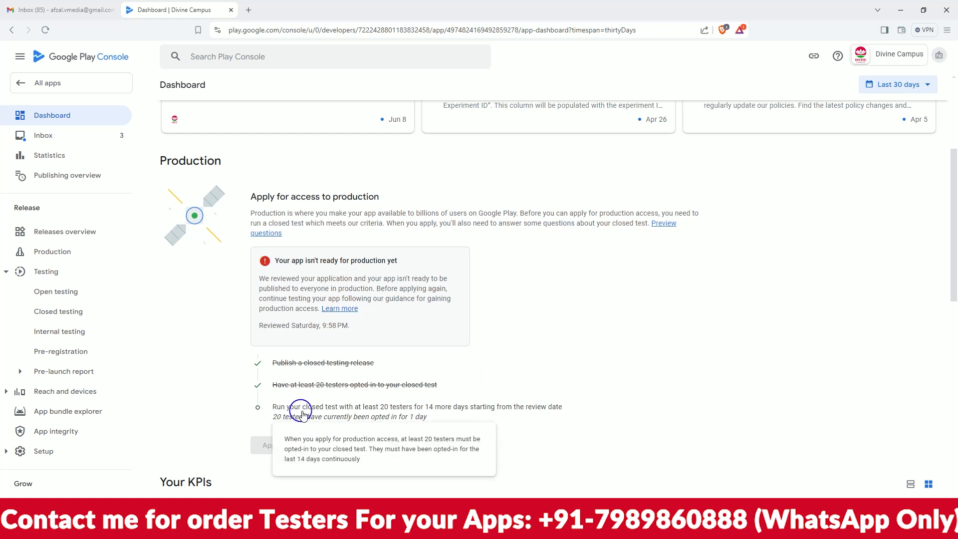
mouse_move(401, 413)
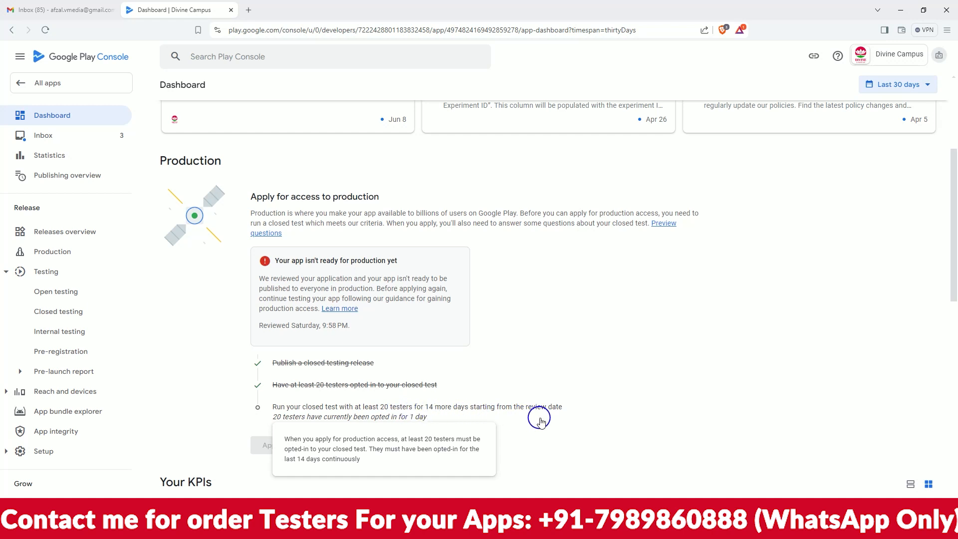
mouse_move(571, 427)
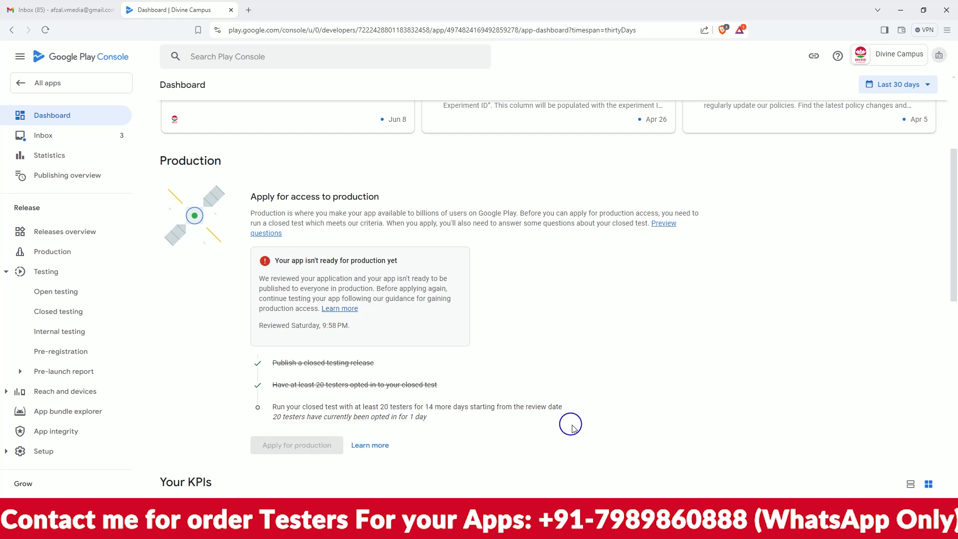
mouse_move(690, 358)
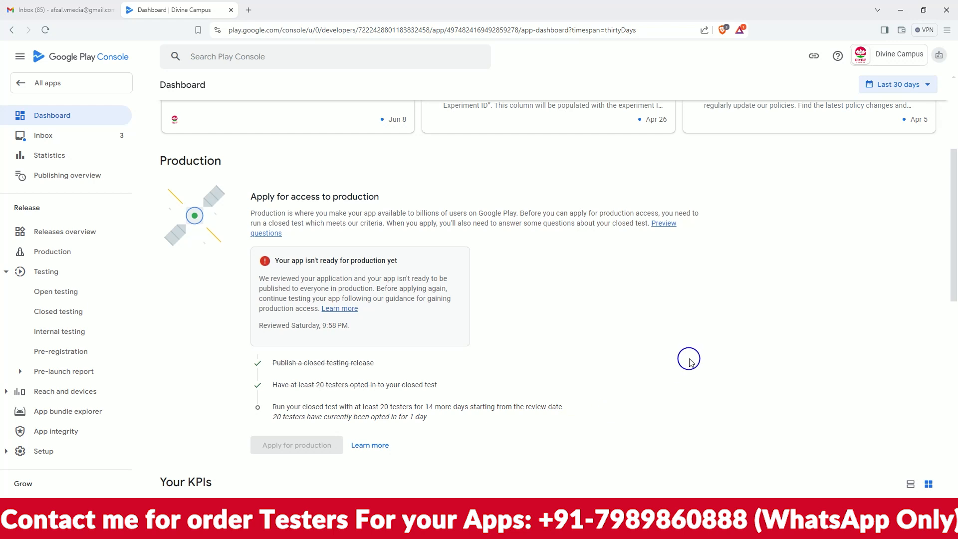
mouse_move(257, 288)
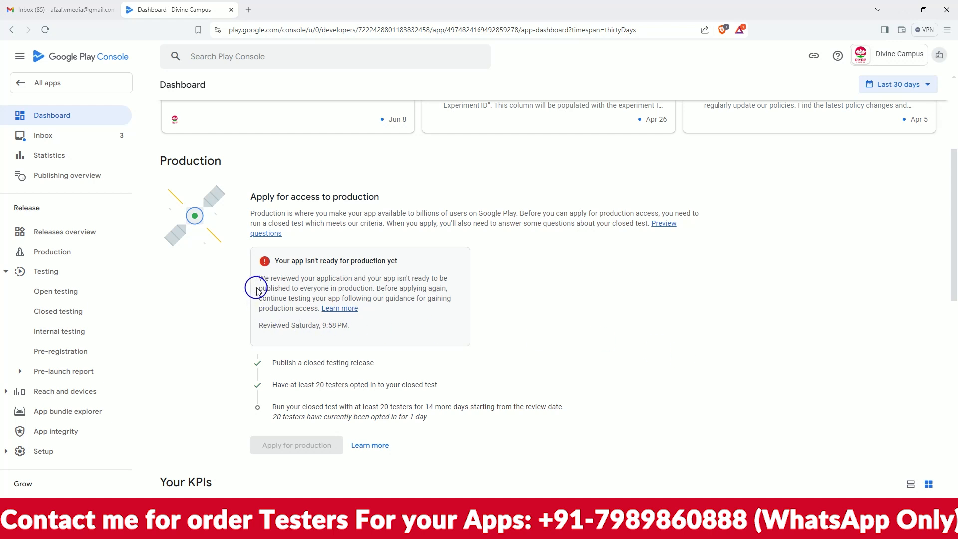
mouse_move(462, 295)
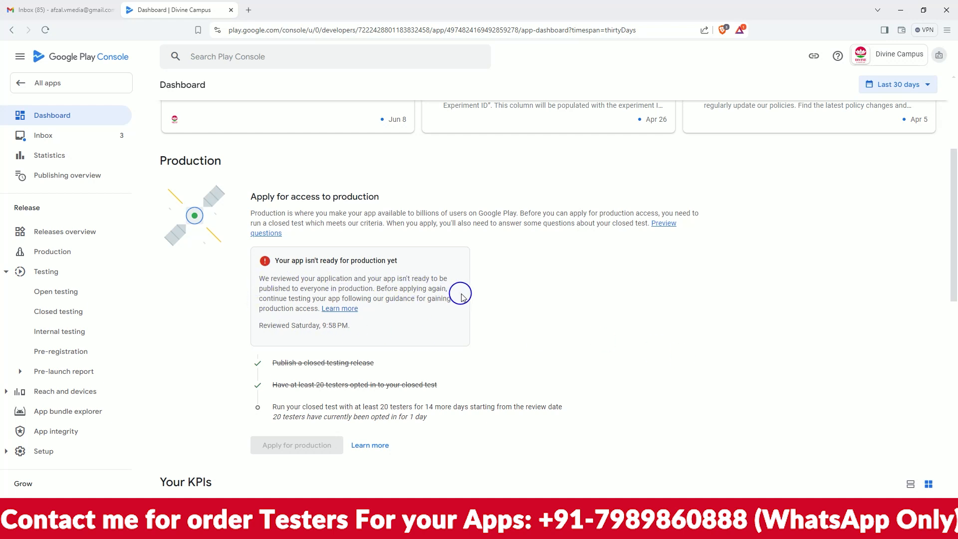
scroll(up, 3)
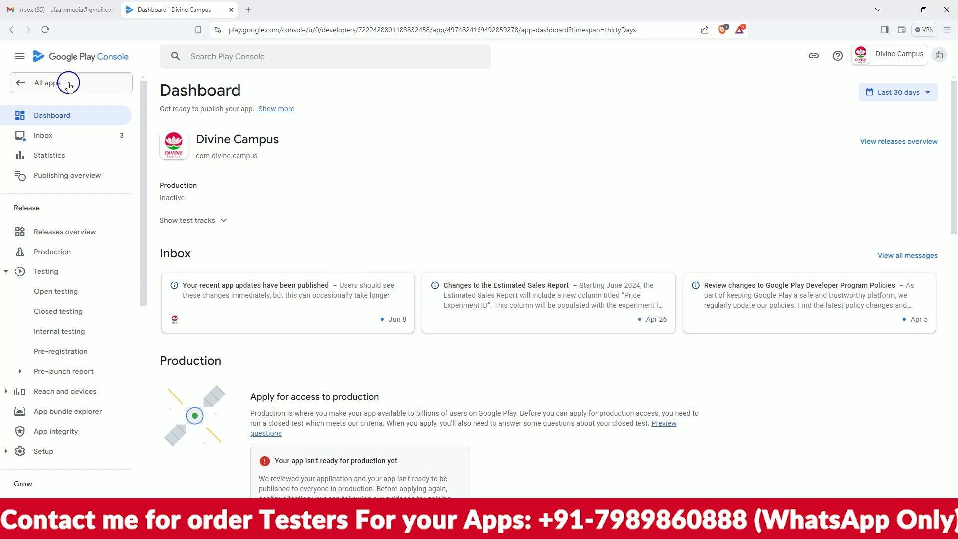
click(52, 83)
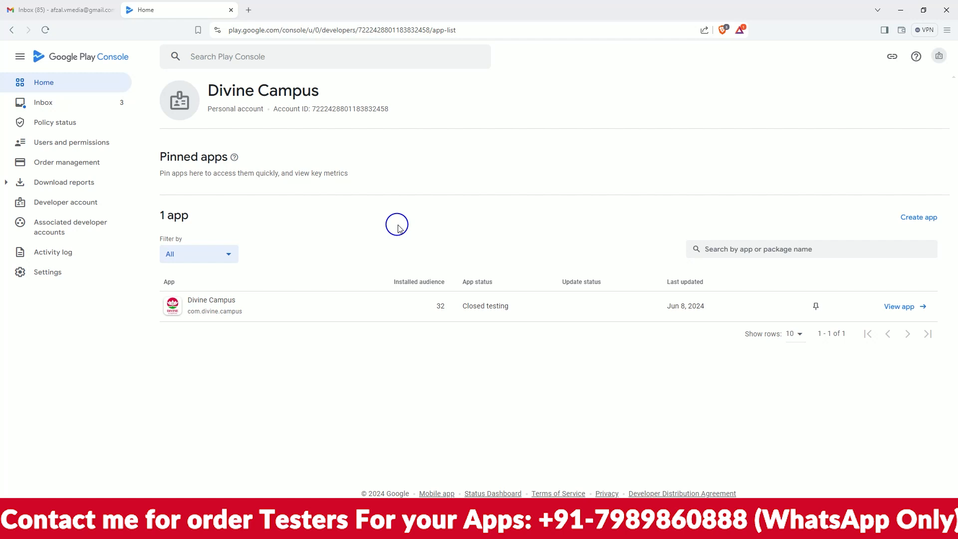
mouse_move(432, 272)
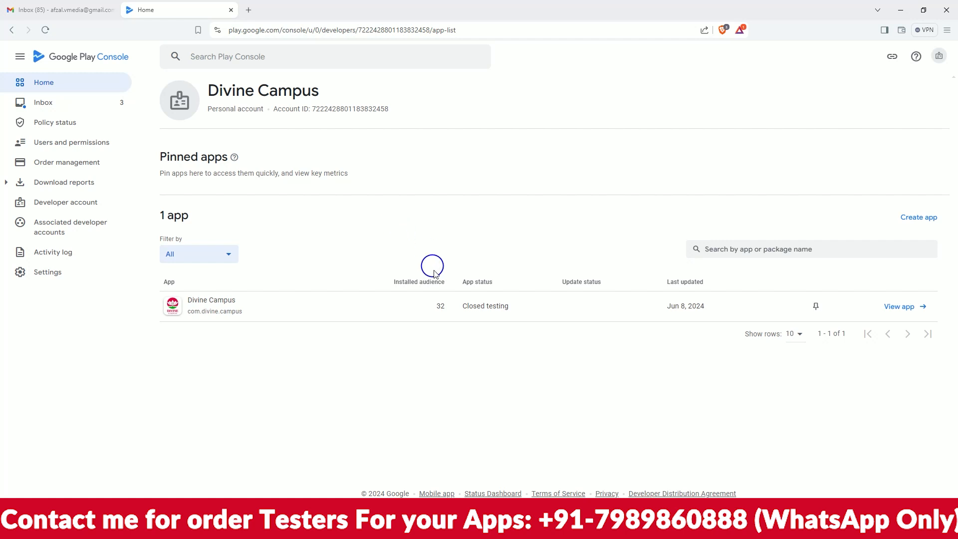
click(211, 305)
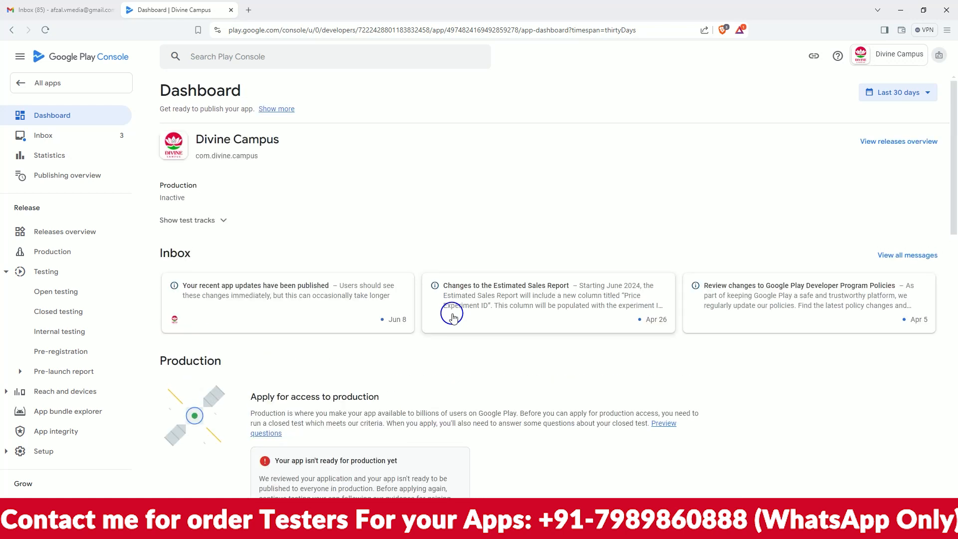
scroll(down, 3)
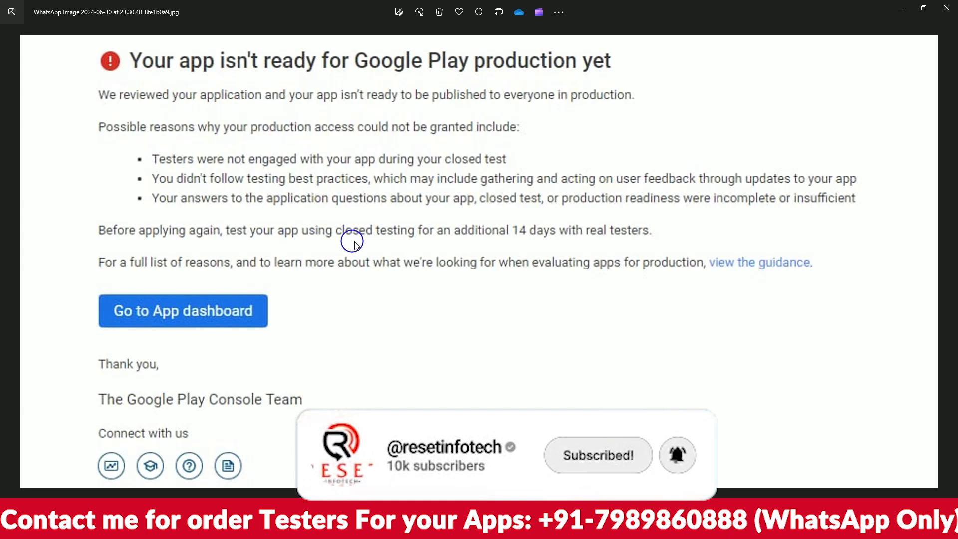
mouse_move(475, 244)
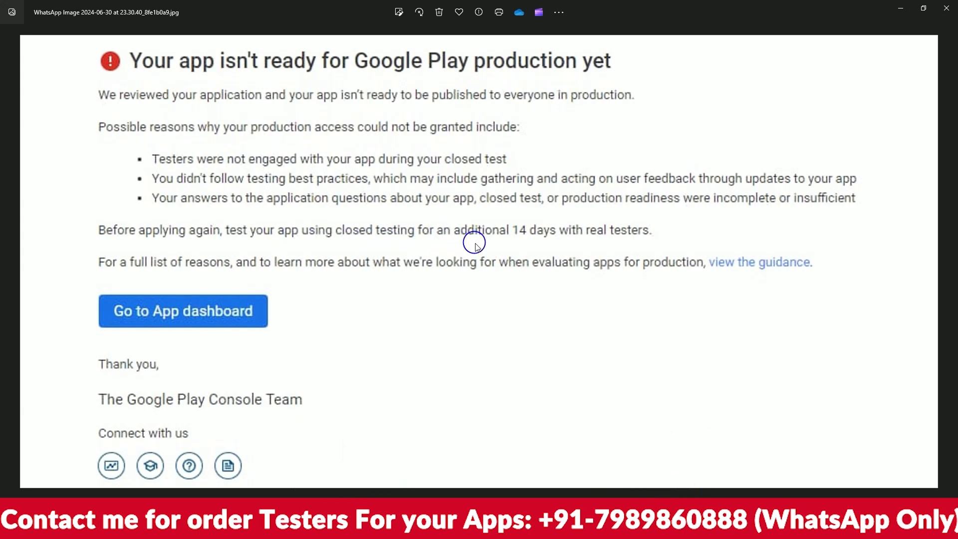
mouse_move(230, 238)
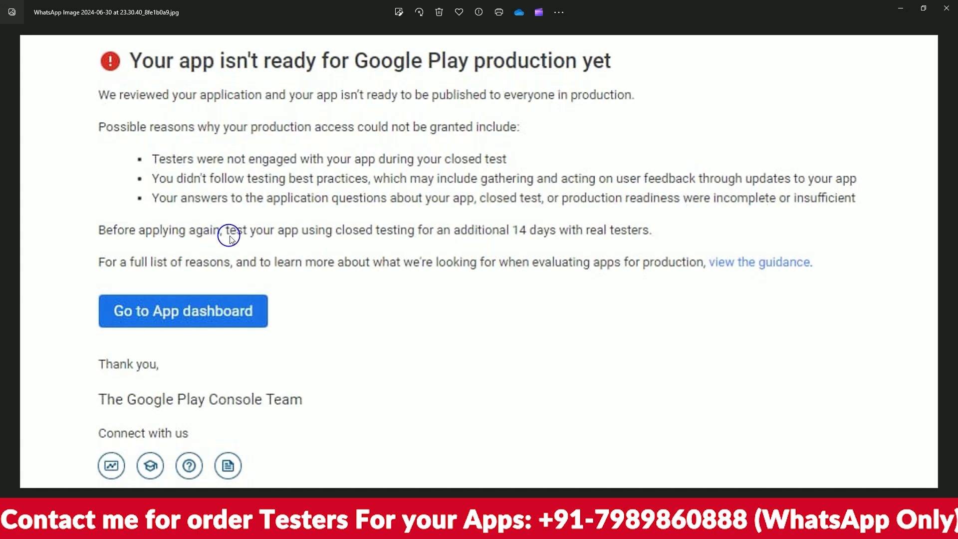
mouse_move(452, 242)
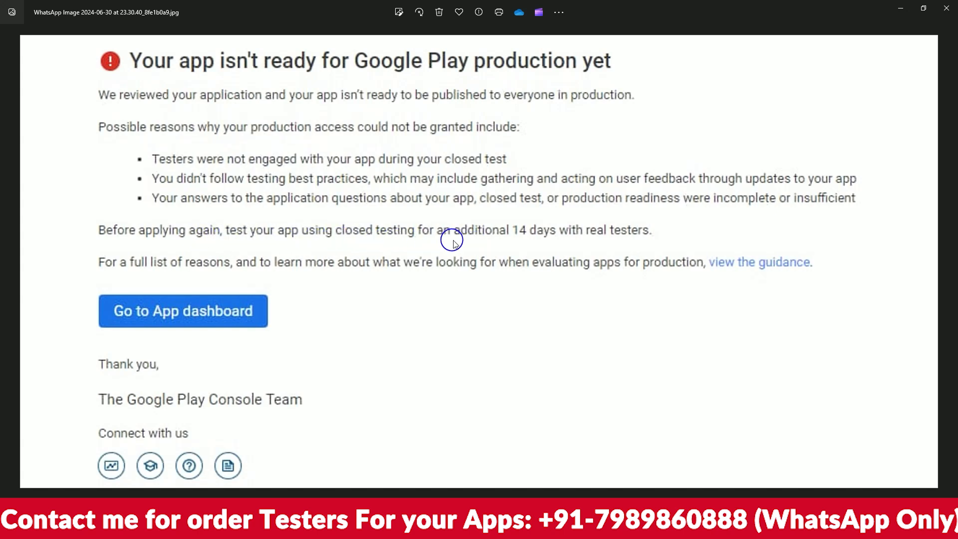
mouse_move(487, 246)
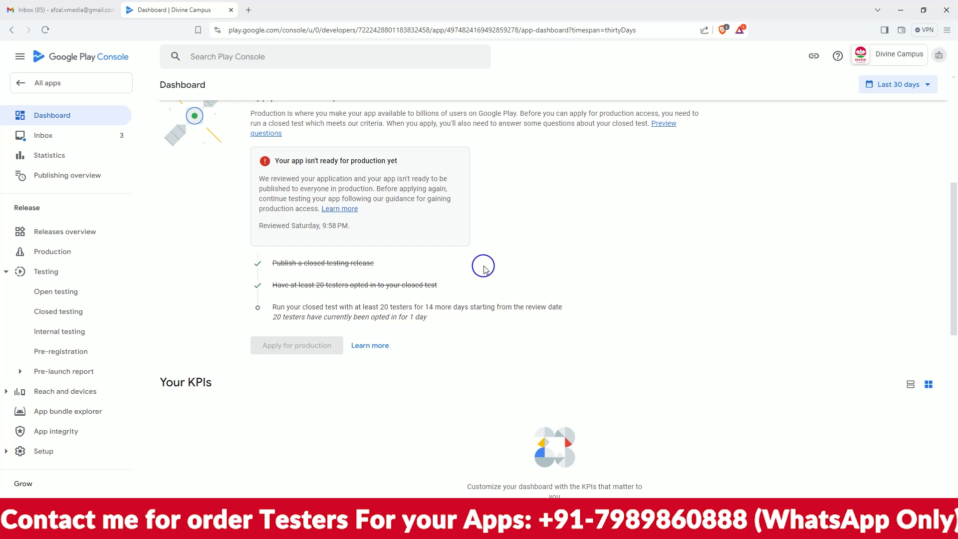
mouse_move(431, 264)
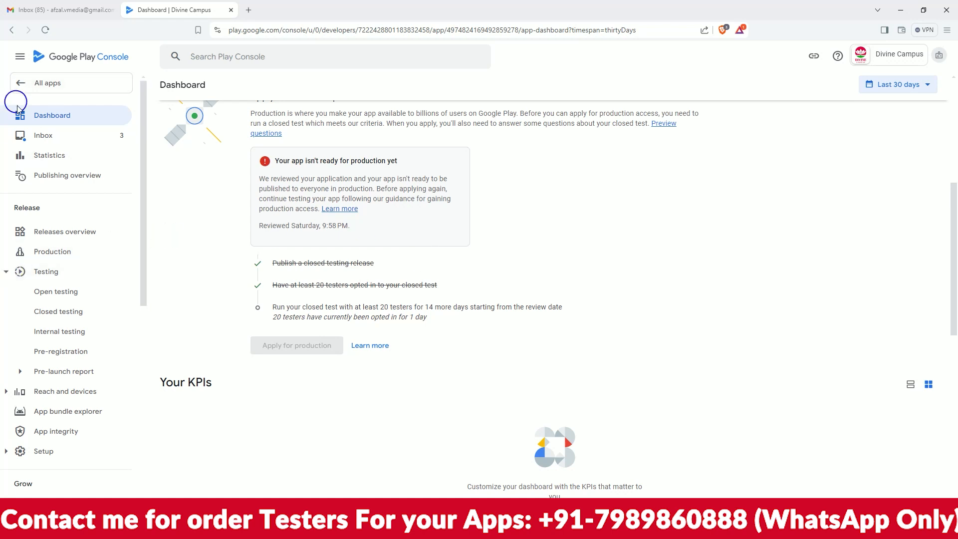
mouse_move(94, 294)
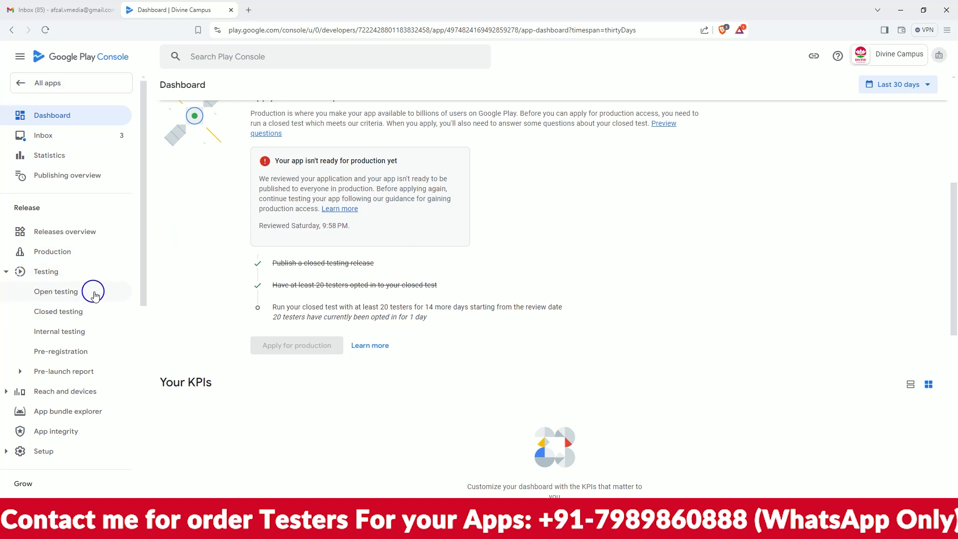
mouse_move(38, 369)
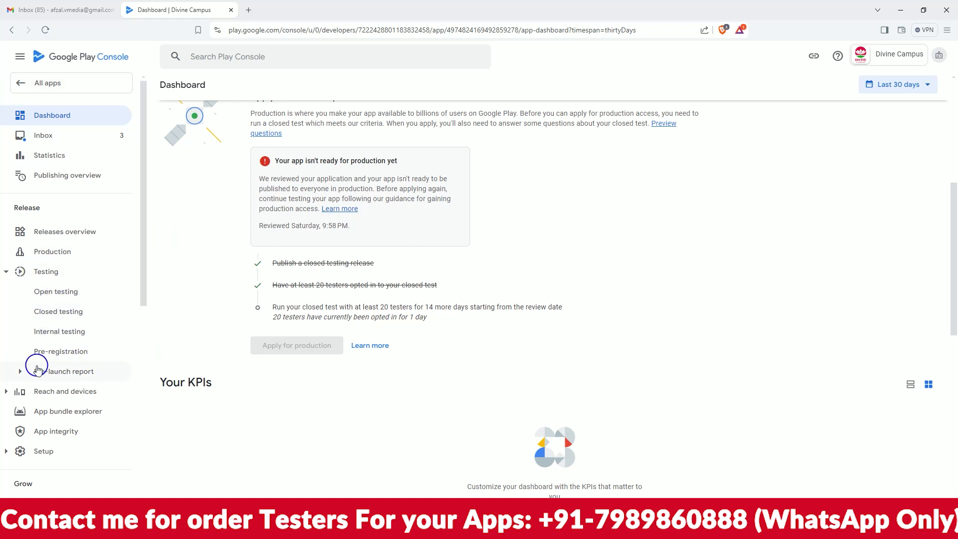
mouse_move(57, 311)
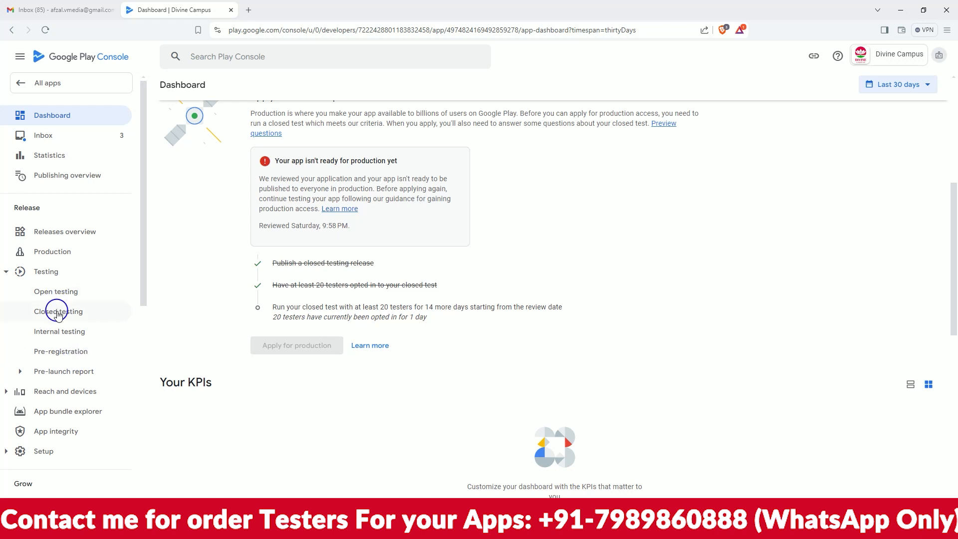
click(58, 312)
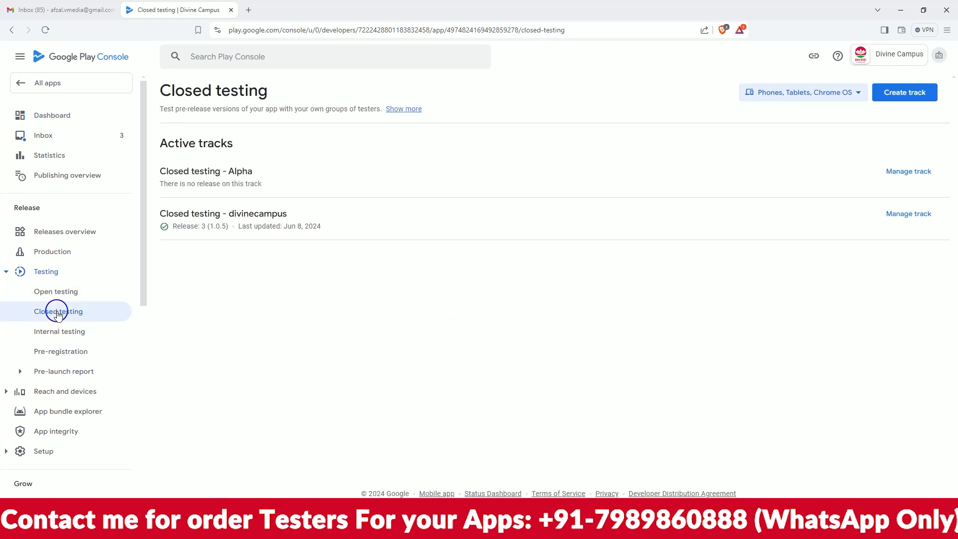
mouse_move(287, 278)
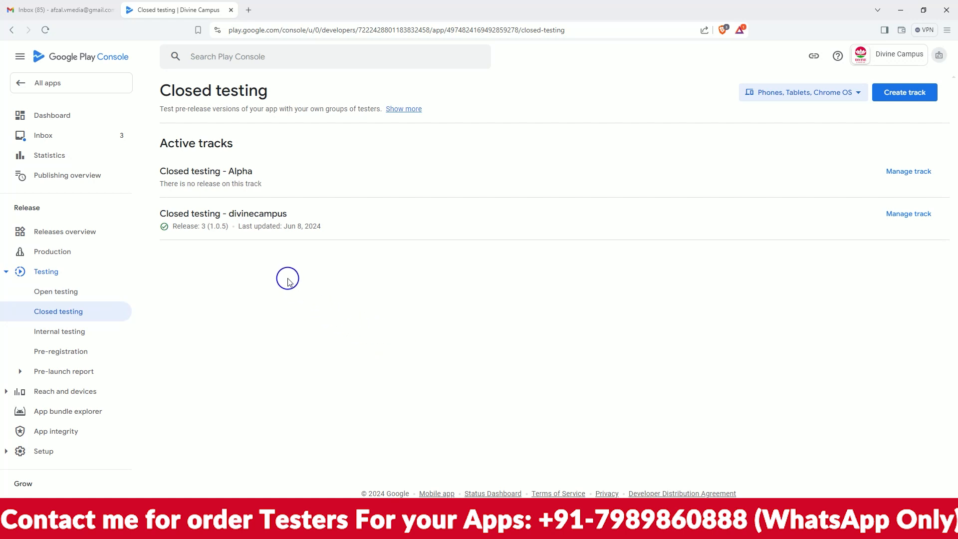
mouse_move(172, 223)
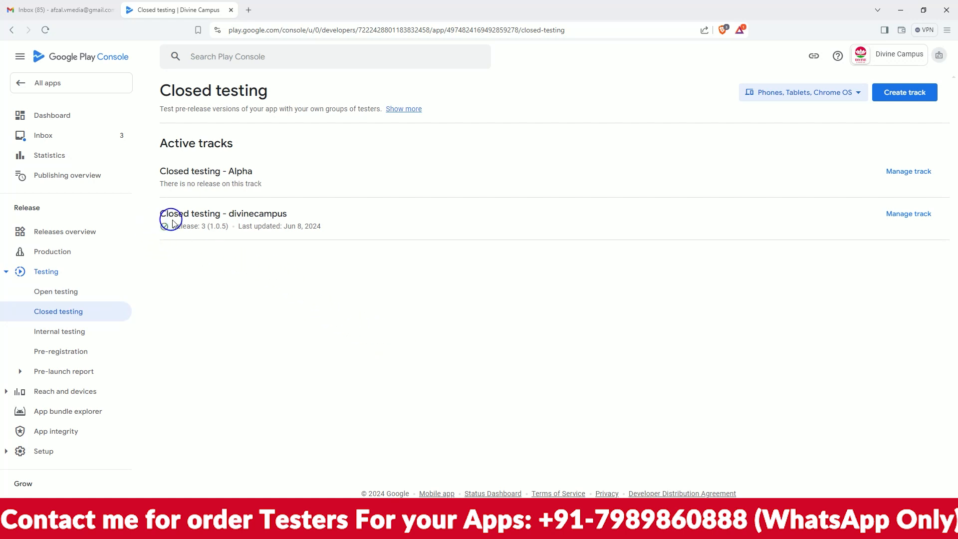
mouse_move(316, 220)
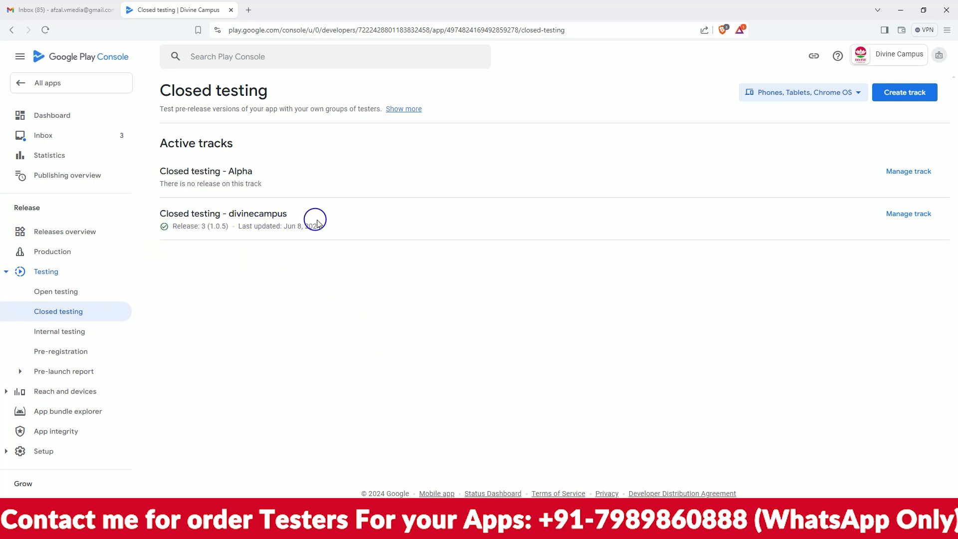
mouse_move(328, 219)
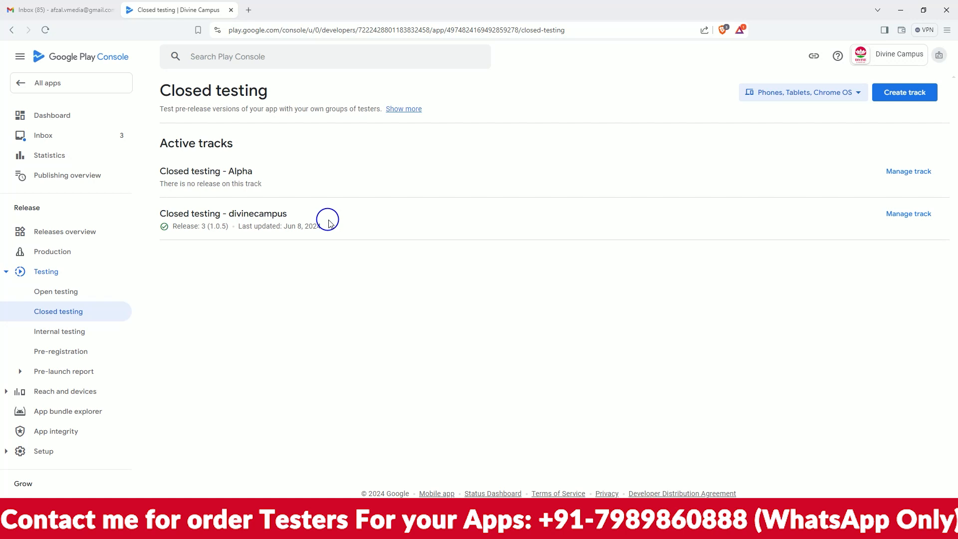
mouse_move(360, 219)
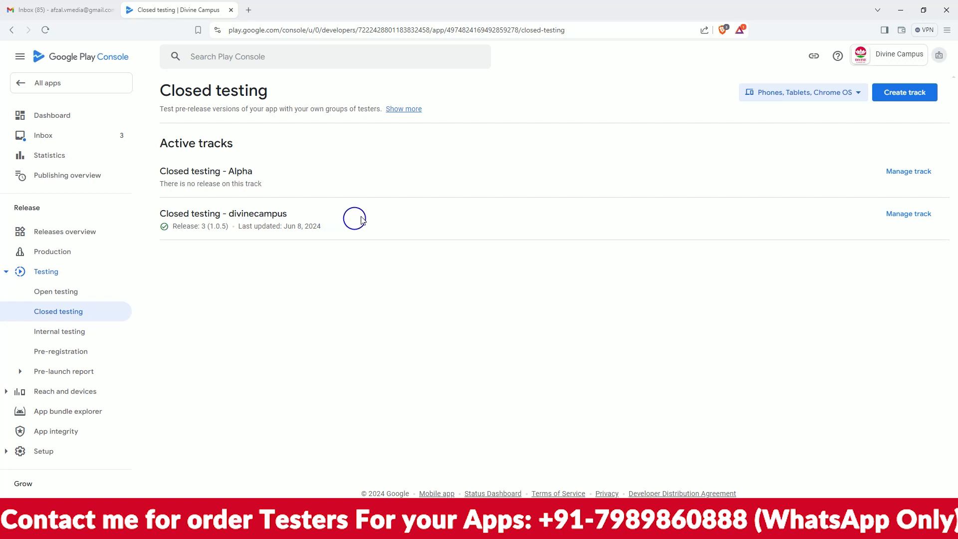
click(908, 214)
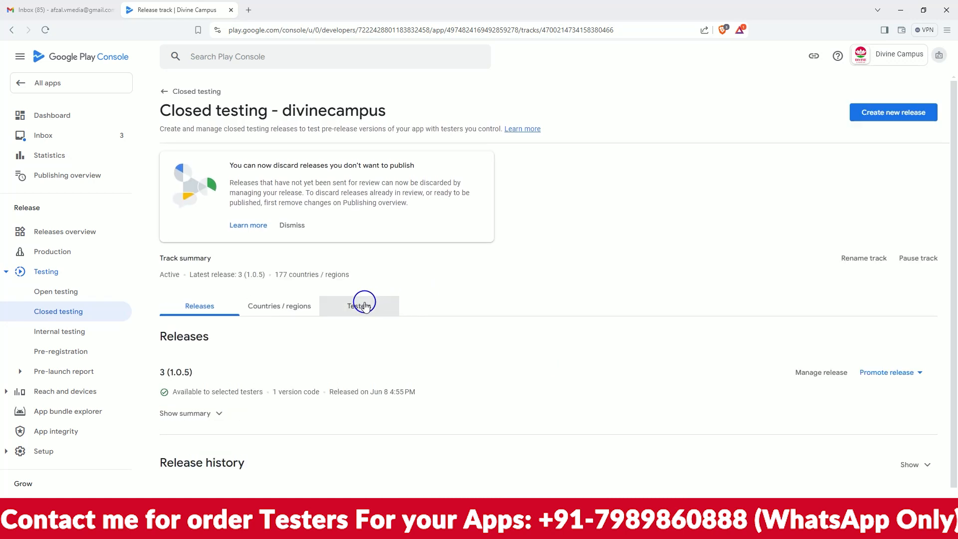
- Show the divinecampus track's Testers list with the DivineTester email list of 51 users
click(359, 306)
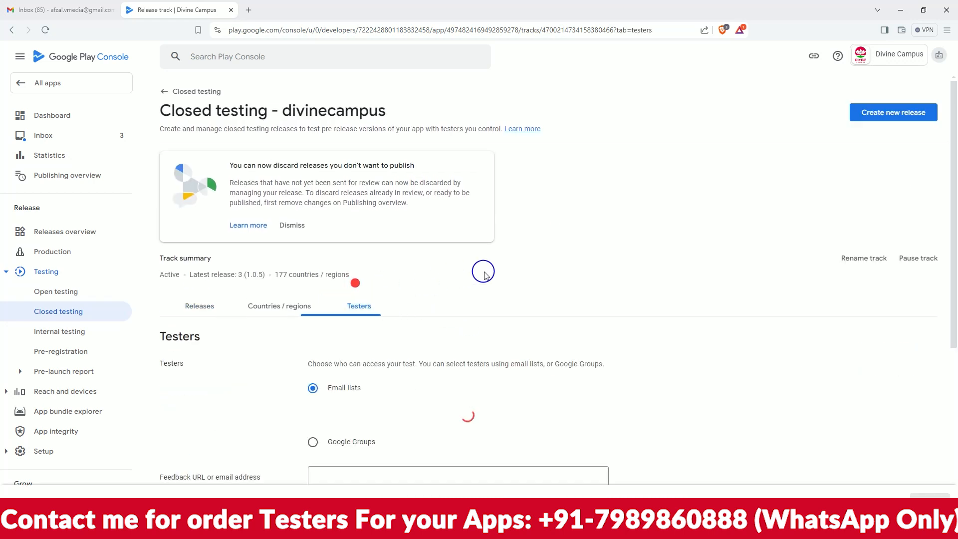
scroll(down, 3)
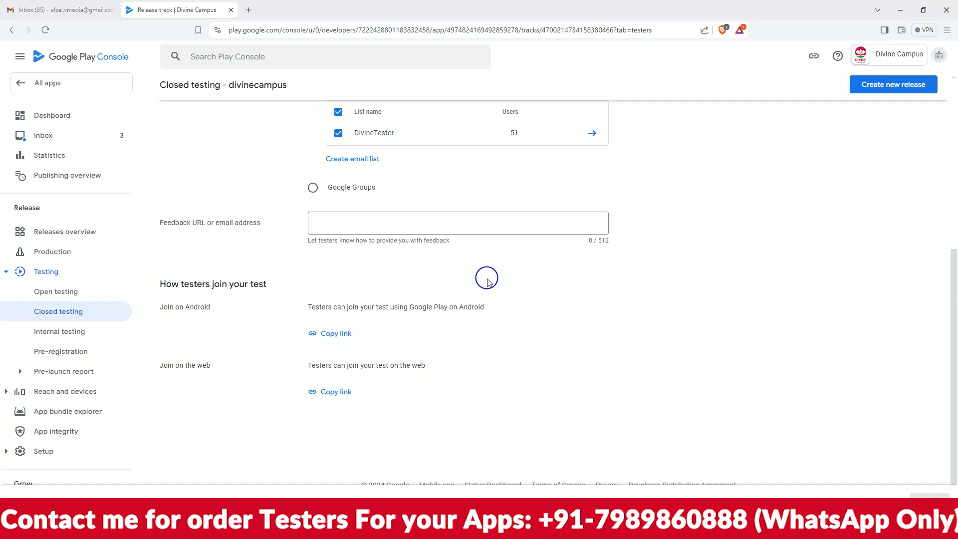
scroll(up, 3)
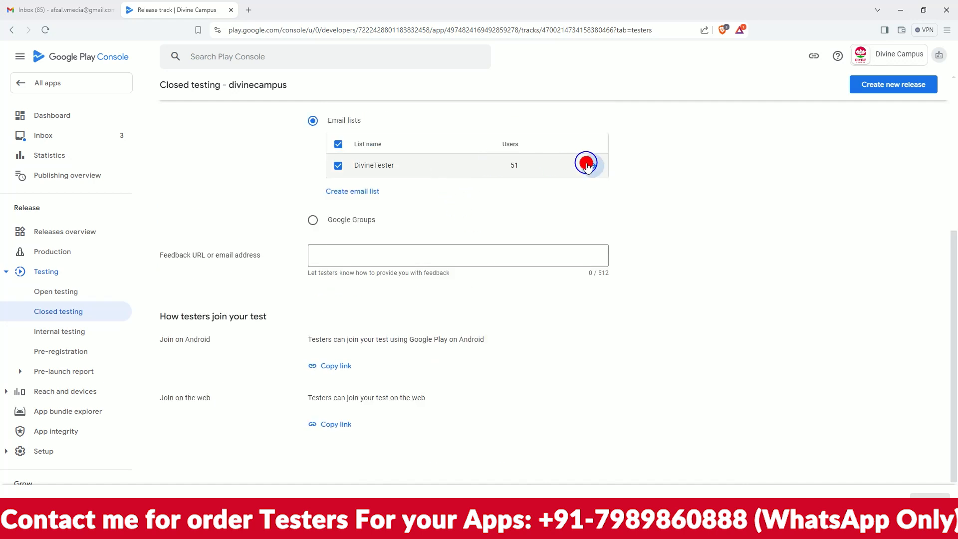
click(586, 165)
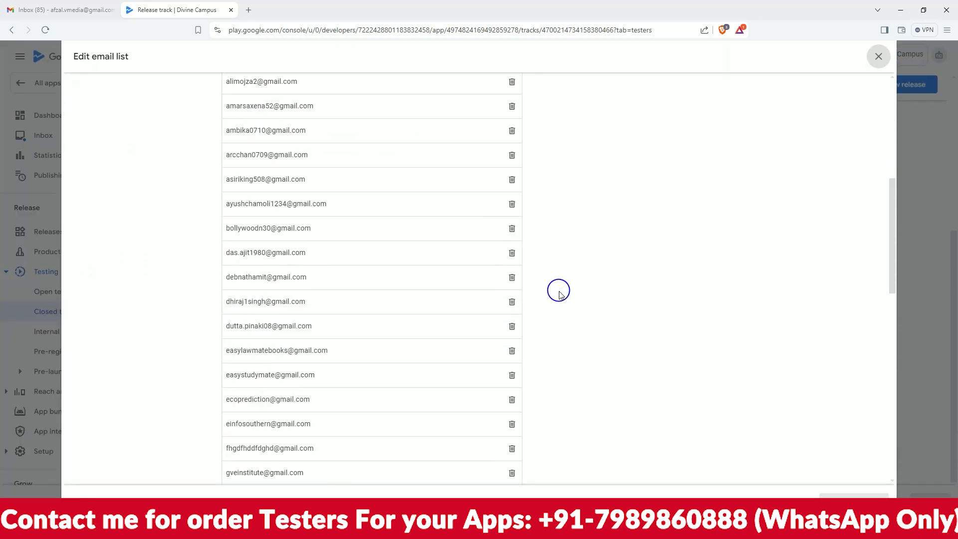
scroll(down, 3)
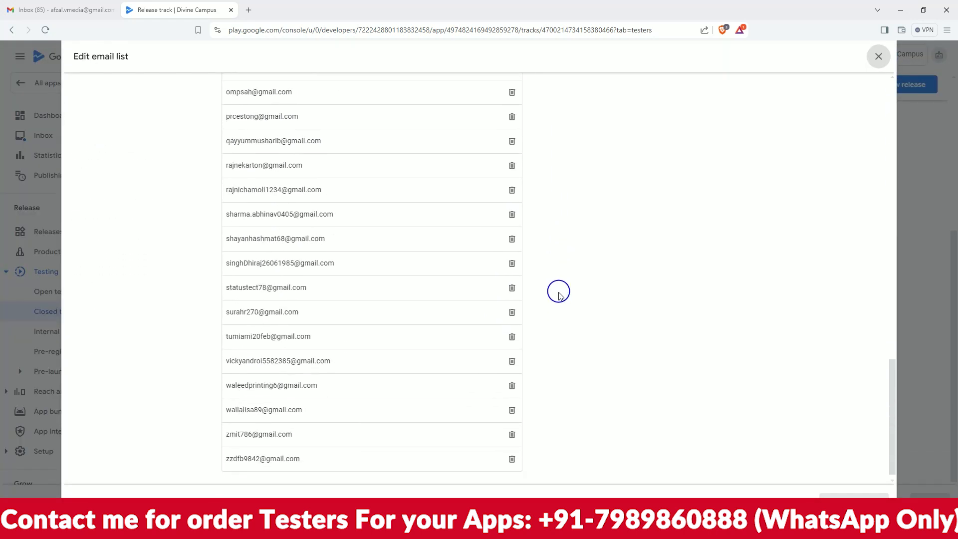
scroll(up, 3)
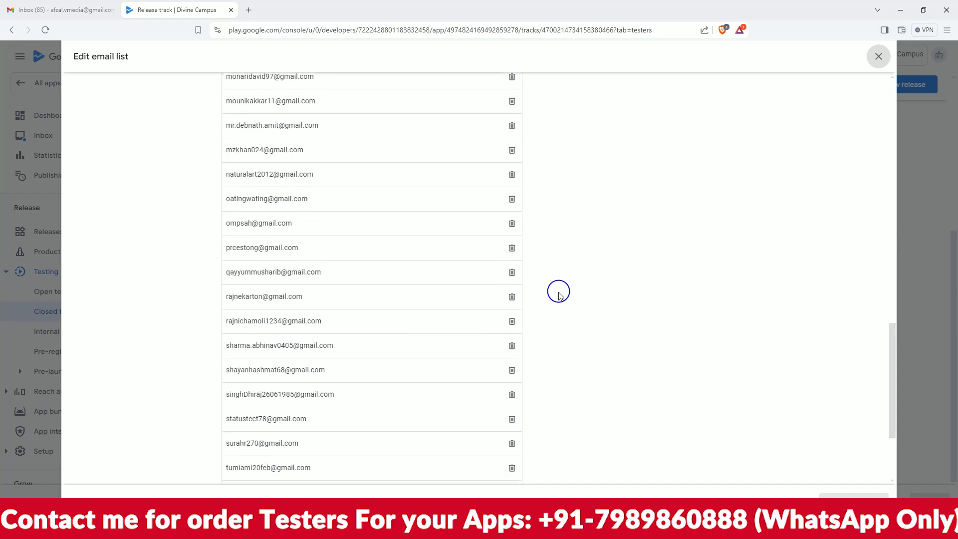
scroll(up, 3)
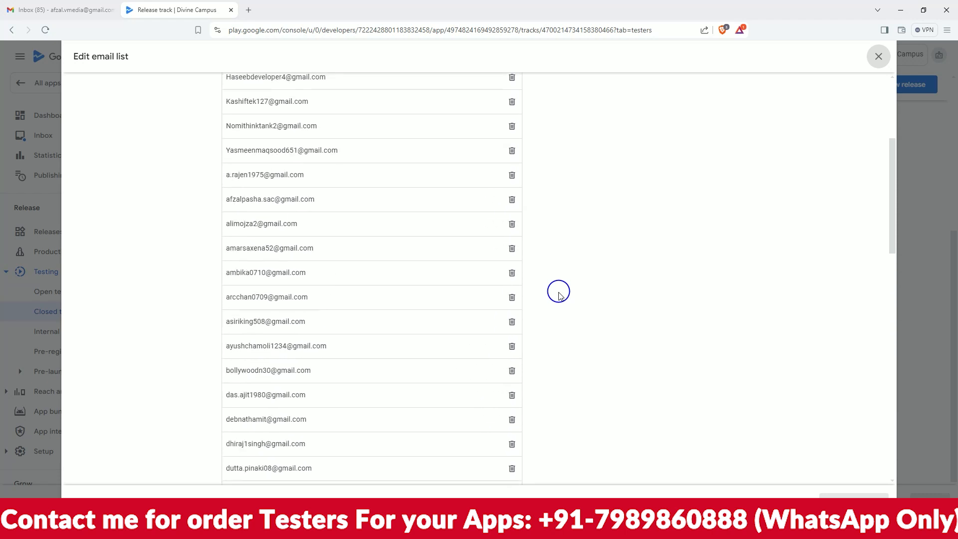
scroll(up, 3)
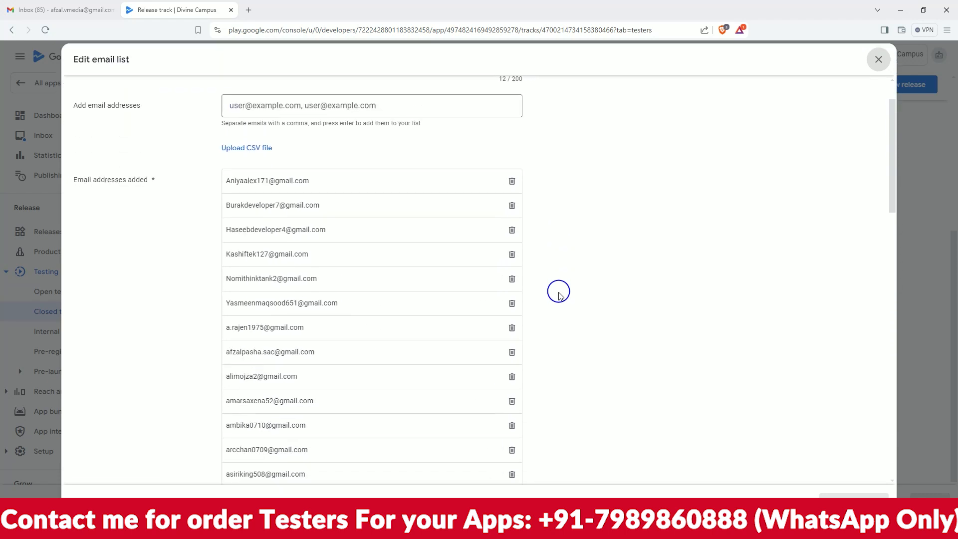
click(878, 59)
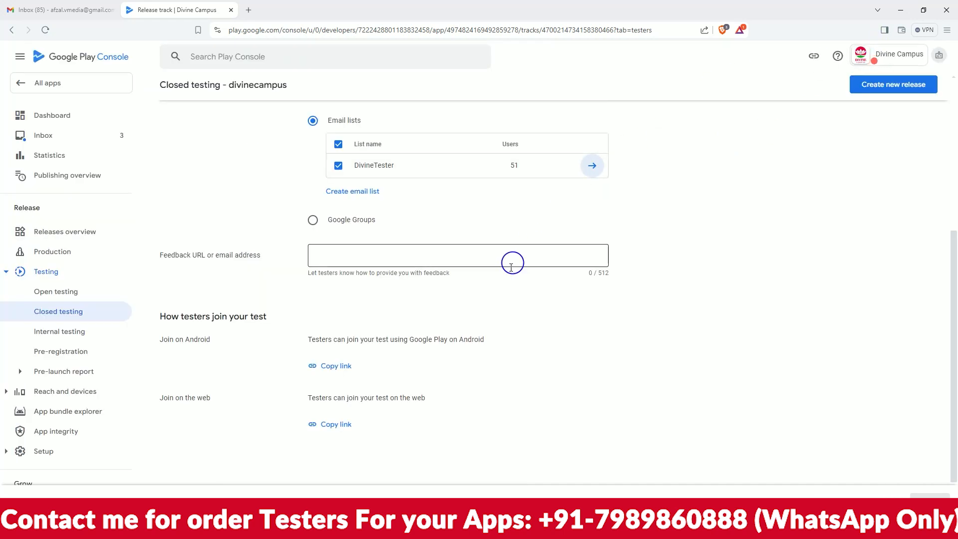
- Return to the Closed testing page listing the Alpha and divinecampus tracks
scroll(up, 3)
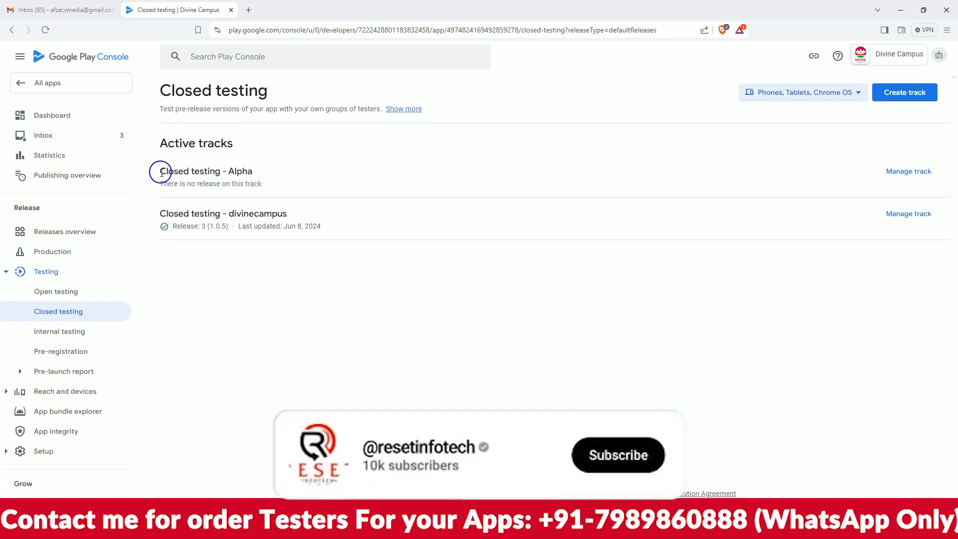
double_click(206, 171)
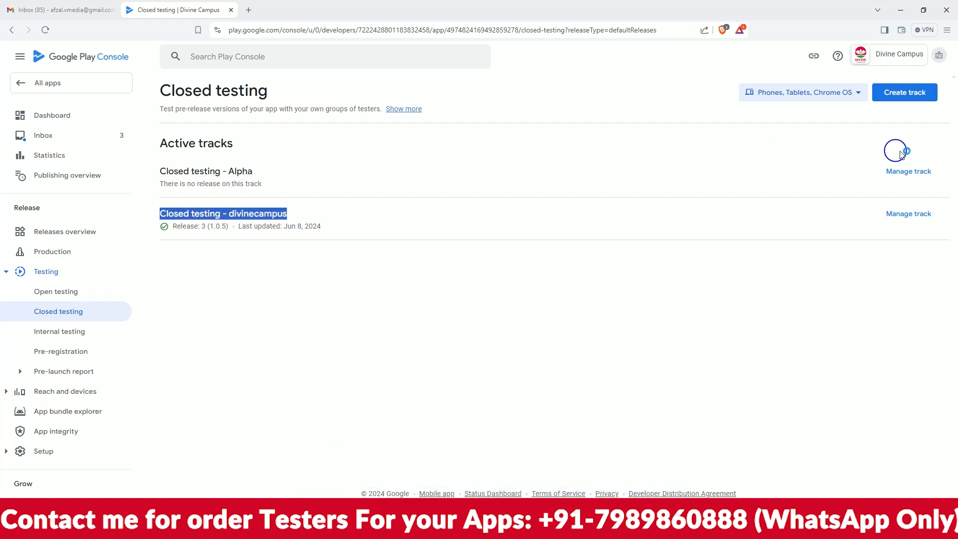
mouse_move(160, 173)
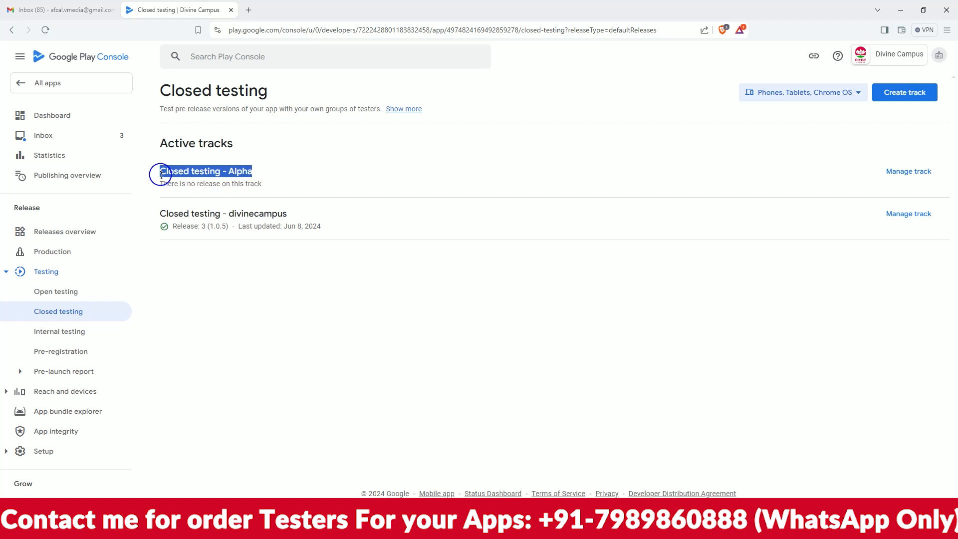
mouse_move(908, 170)
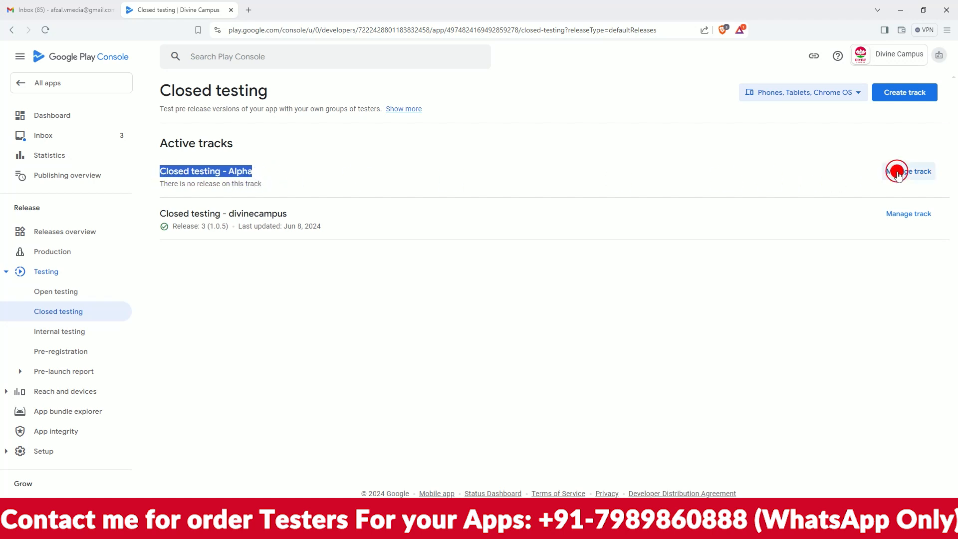
- Manage the Closed testing - Alpha track and review its countries, testers and new-release setup tasks
click(909, 170)
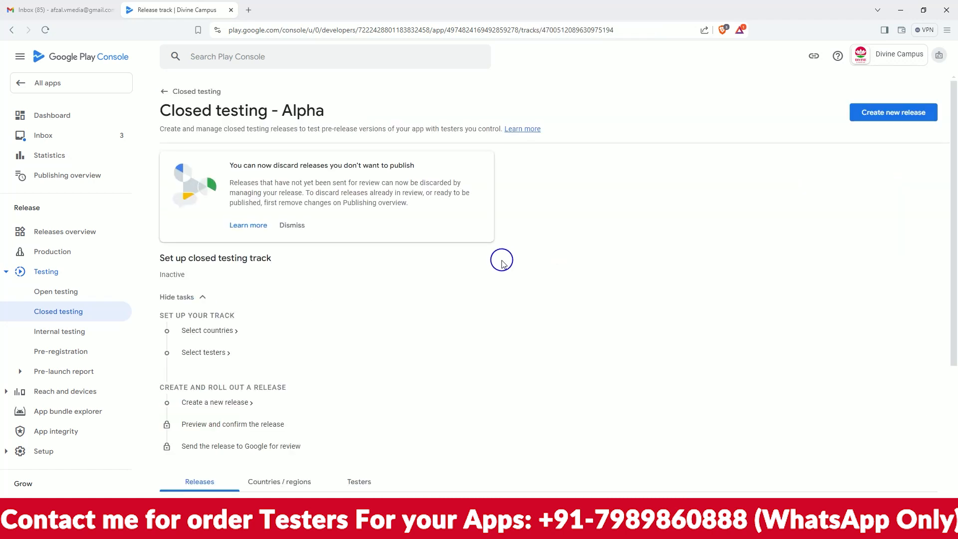
scroll(down, 3)
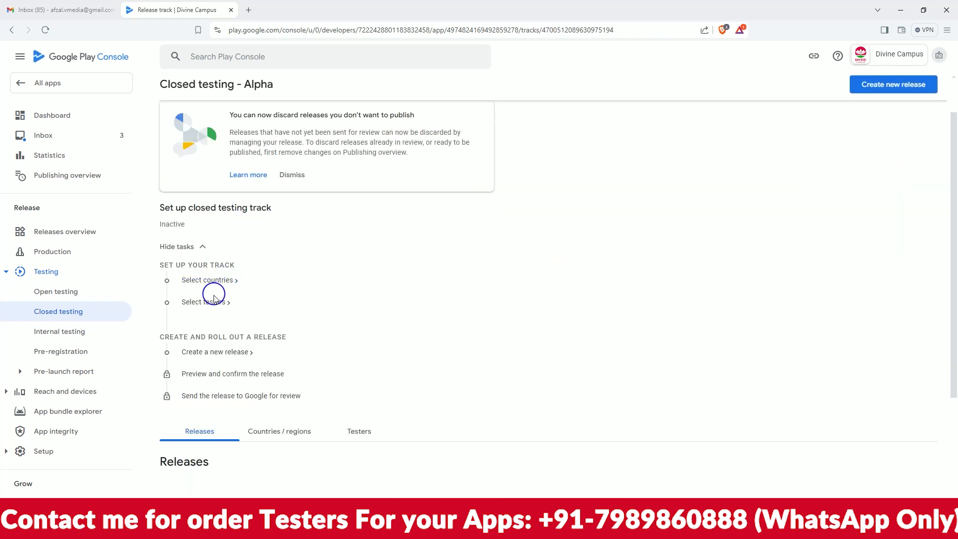
mouse_move(216, 351)
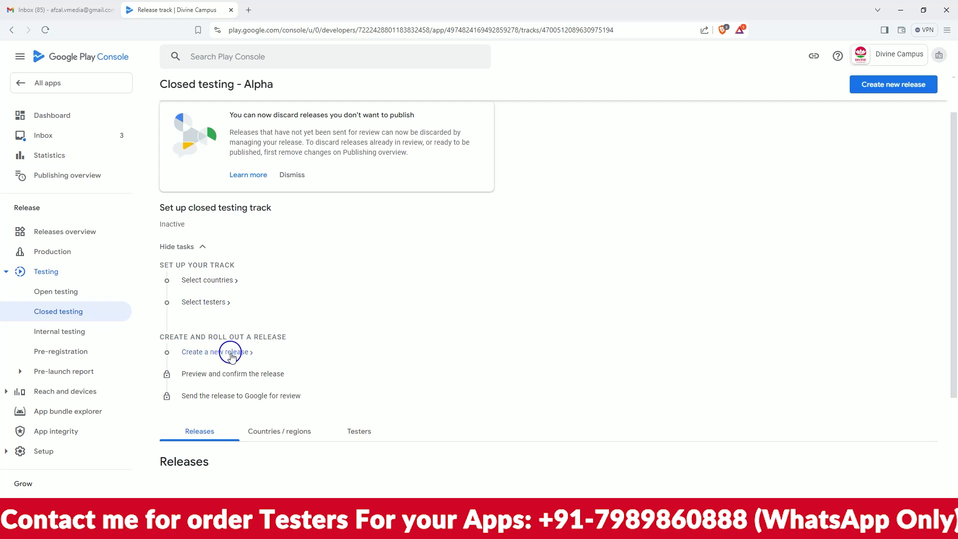
scroll(down, 3)
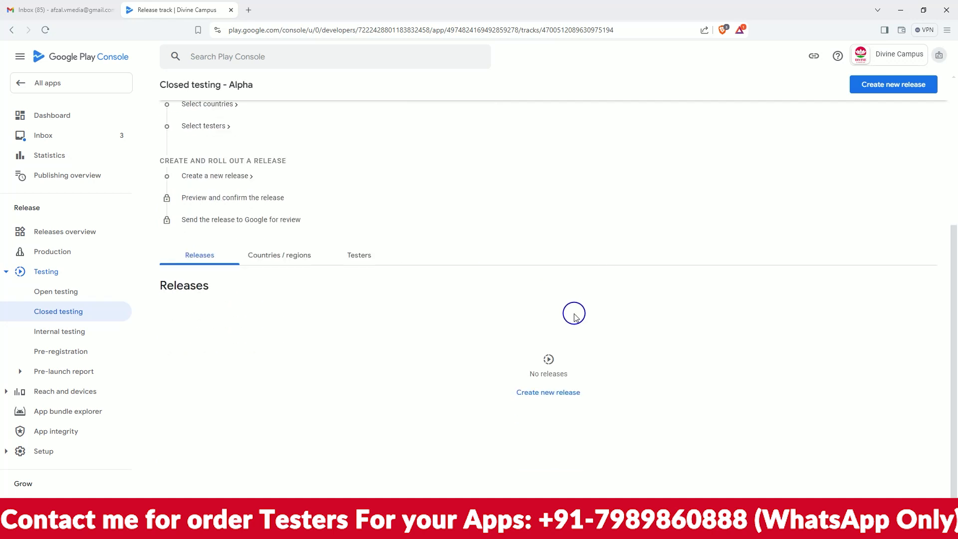
scroll(up, 3)
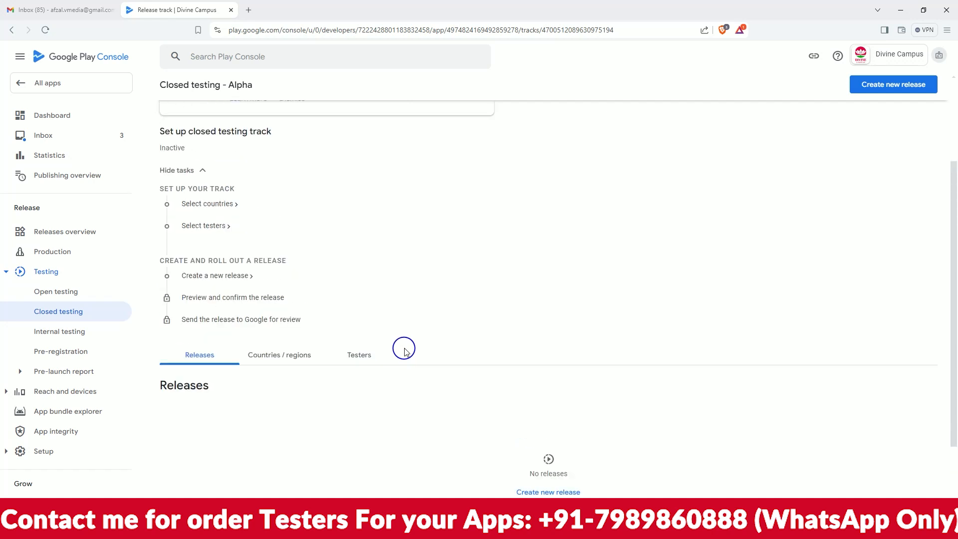